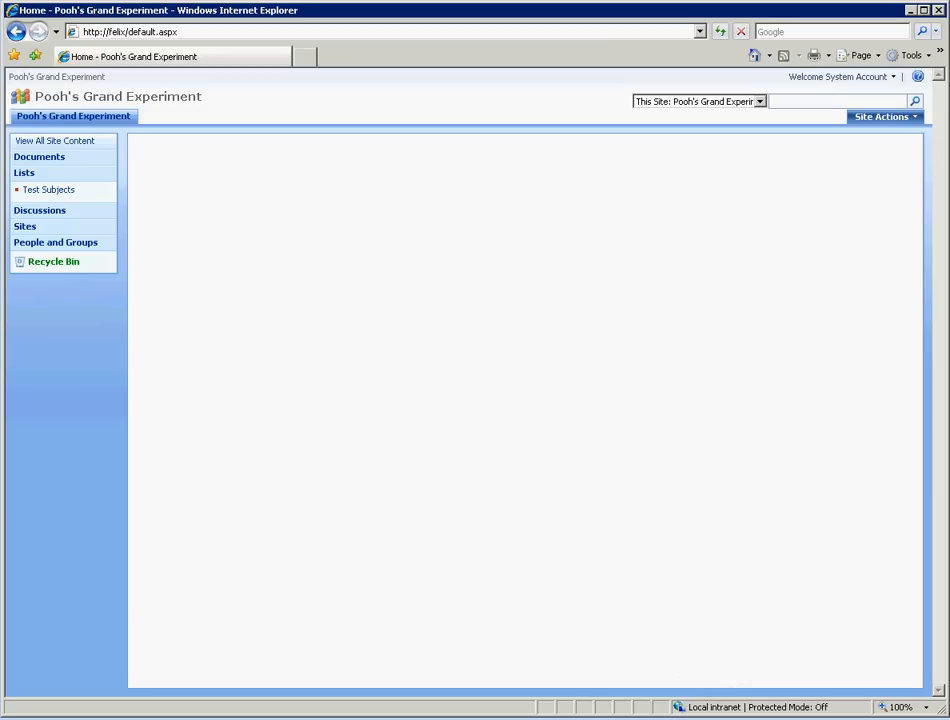
mouse_move(478, 240)
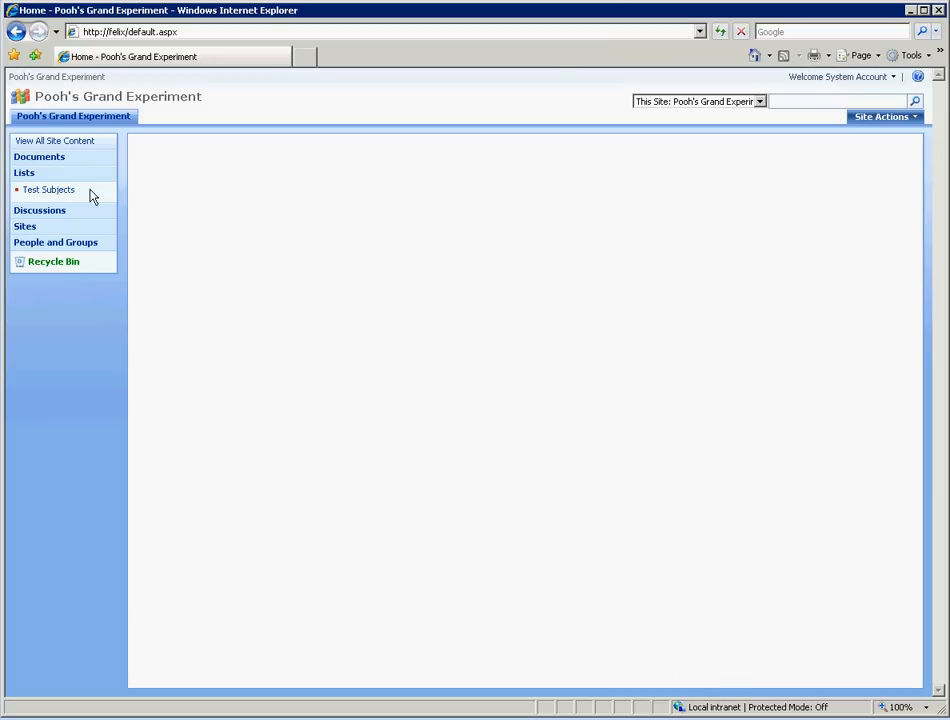
Open the Test Subjects list from the Quick Launch bar to see its six animal entries.
click(48, 188)
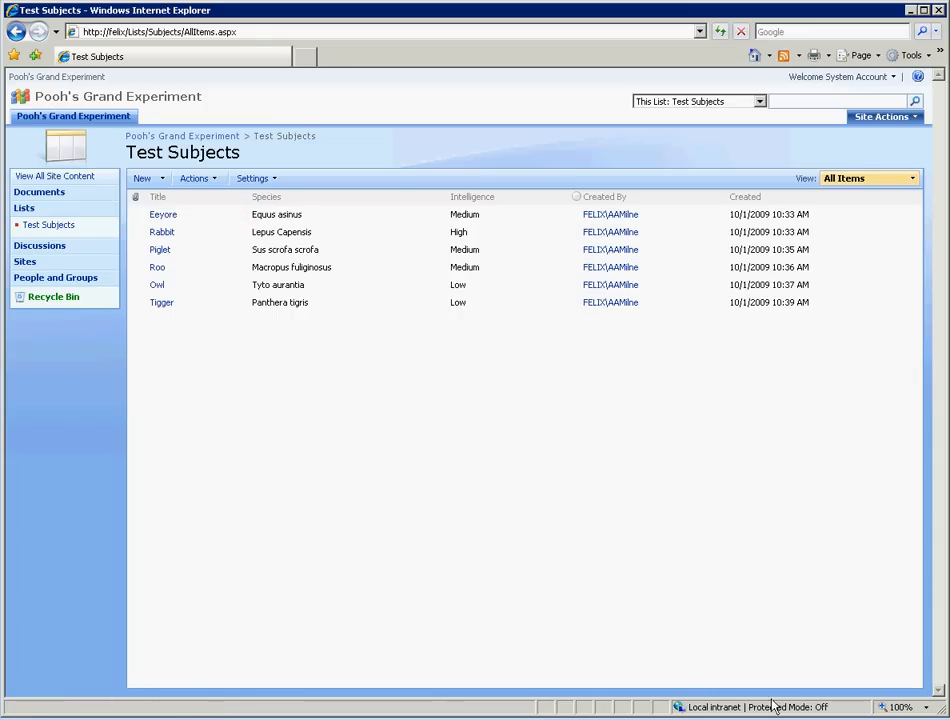
mouse_move(776, 704)
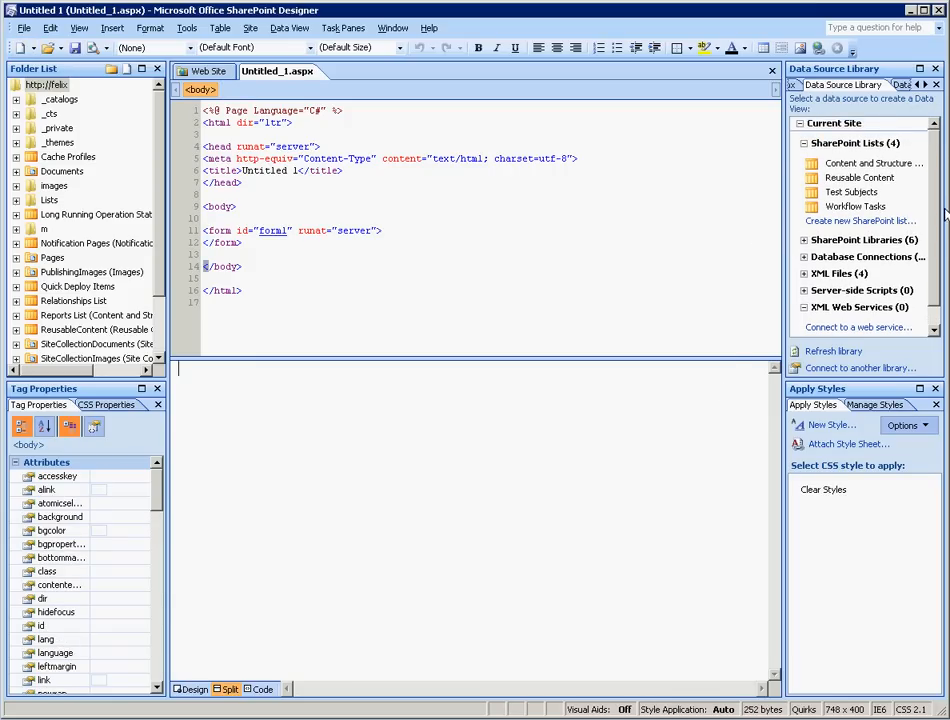
Expand XML Web Services in the Data Source Library and start connecting to a web service.
click(852, 192)
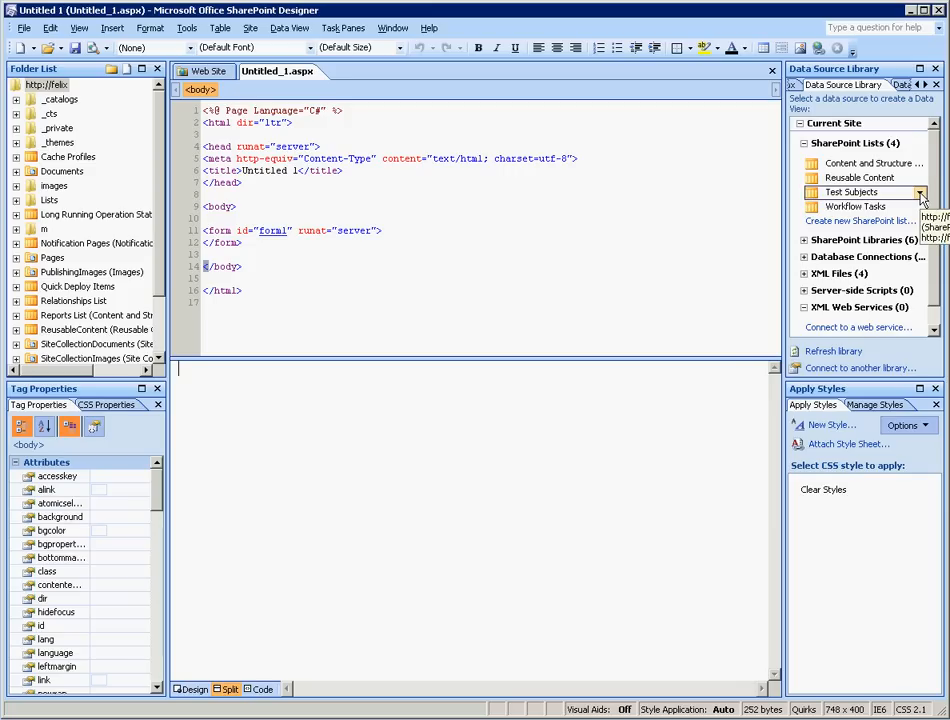
click(918, 192)
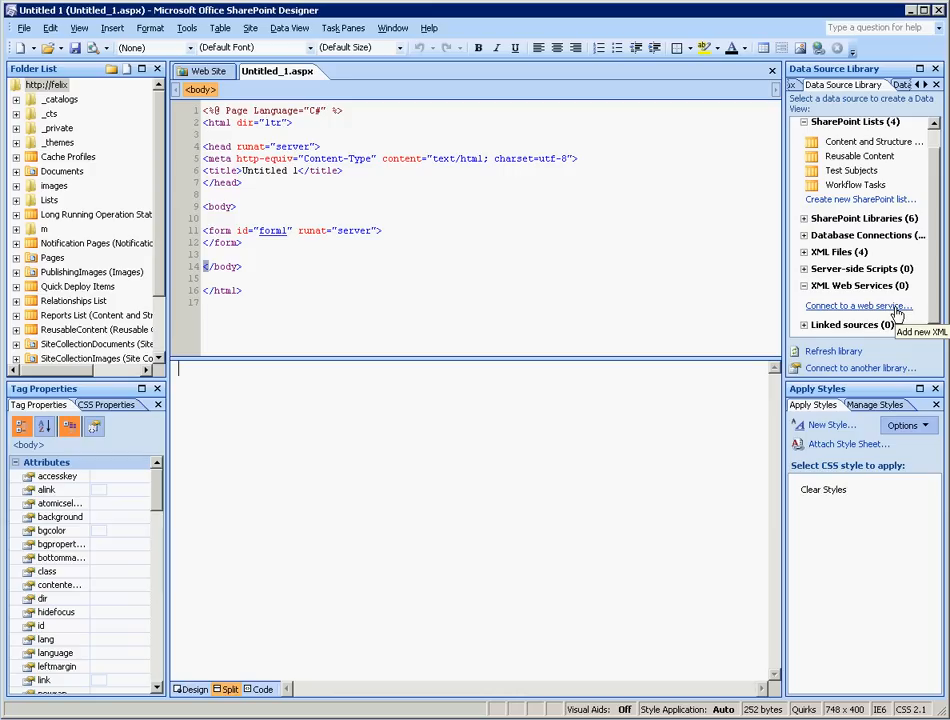
click(856, 306)
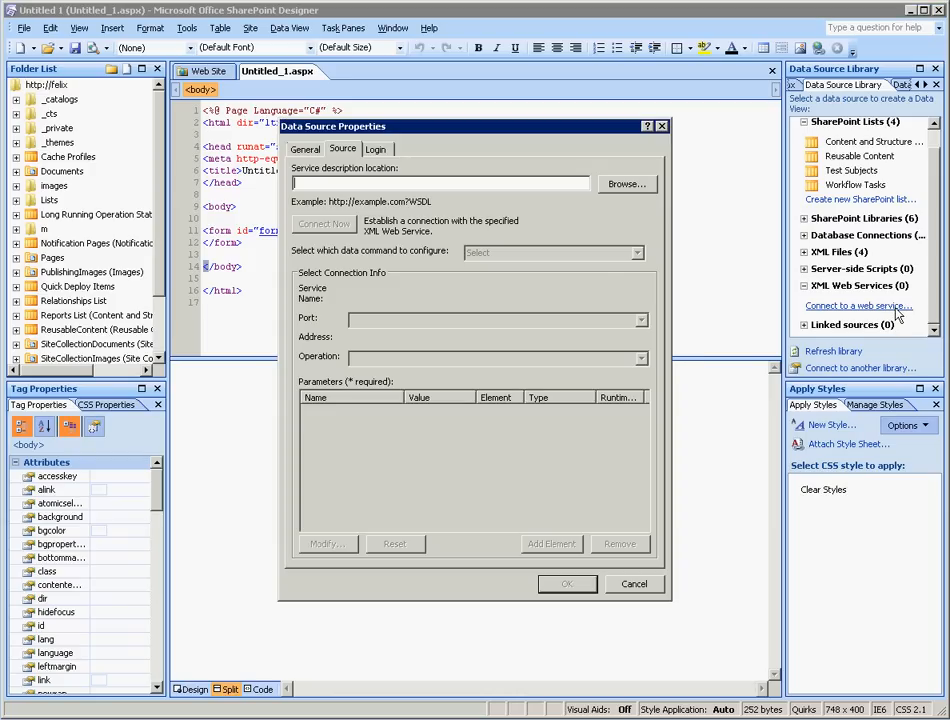
text(http:)
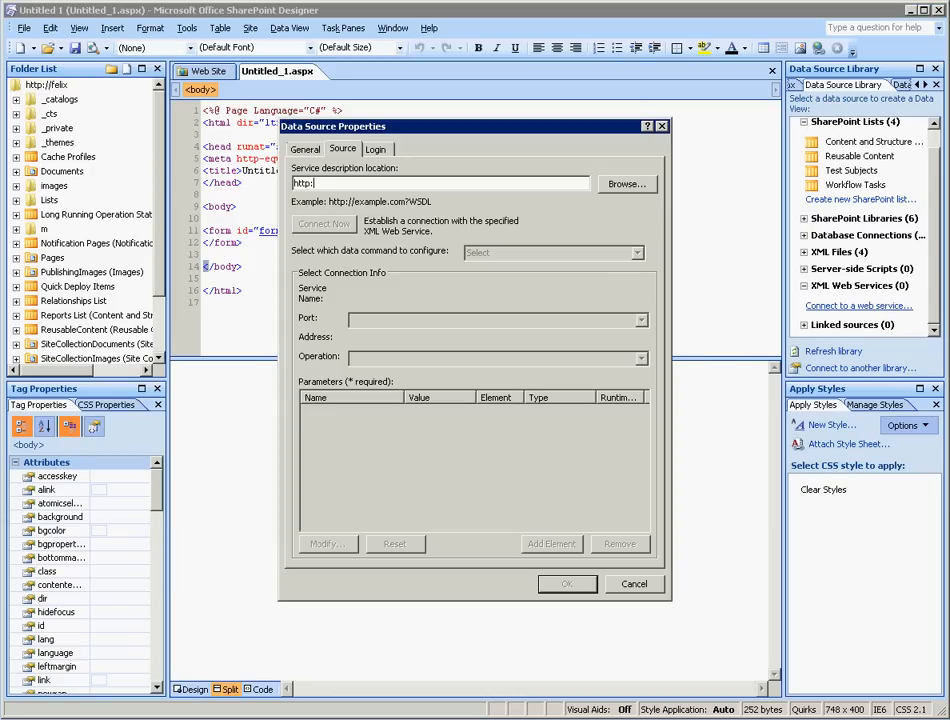
text(//felix)
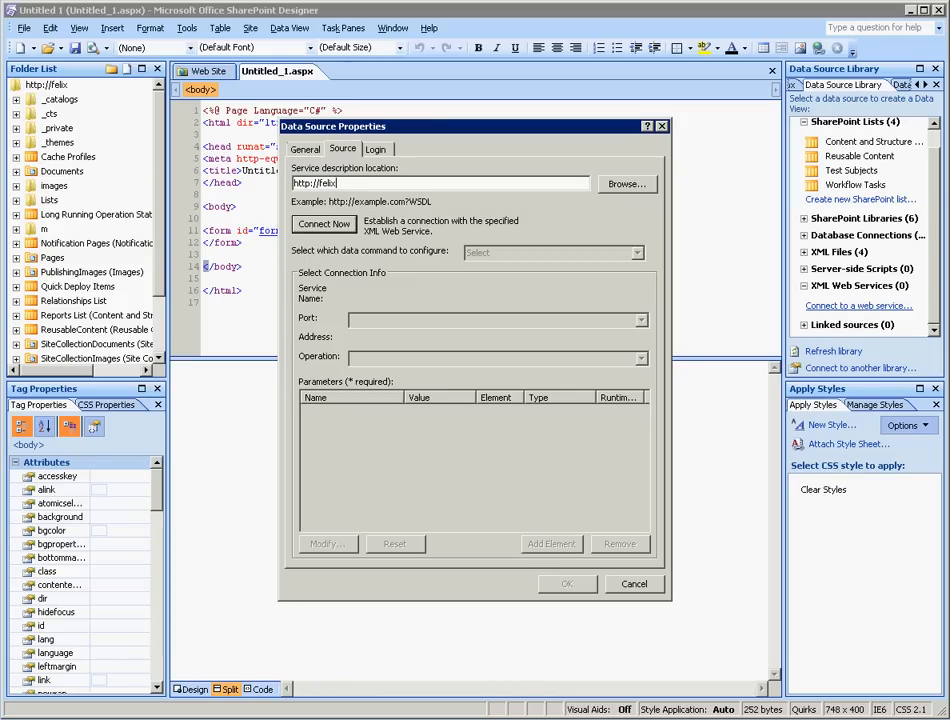
text(/_vti)
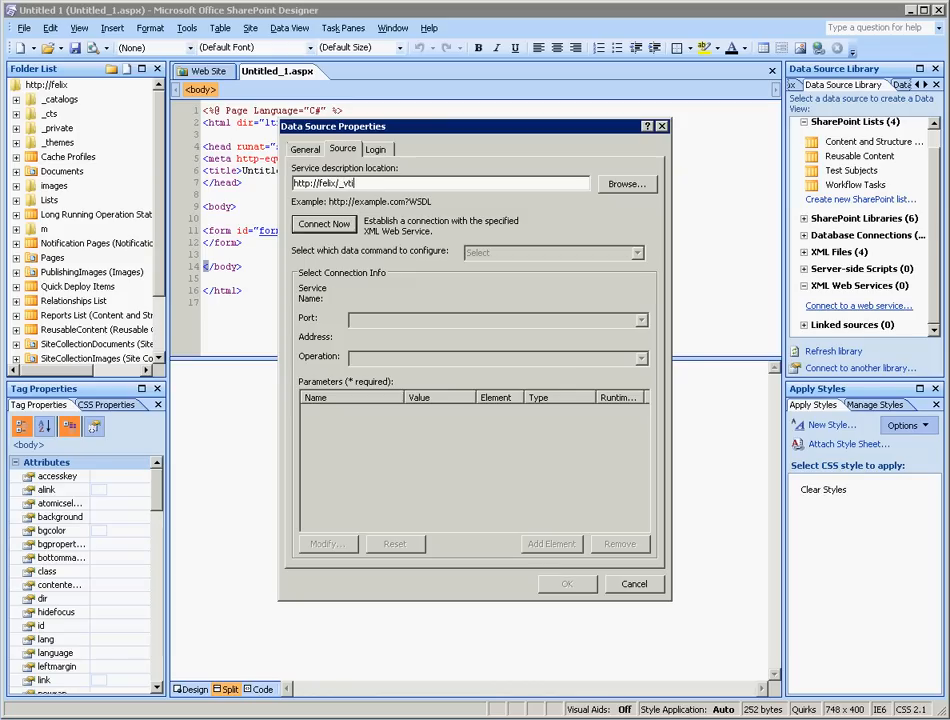
text(_vin/Lists)
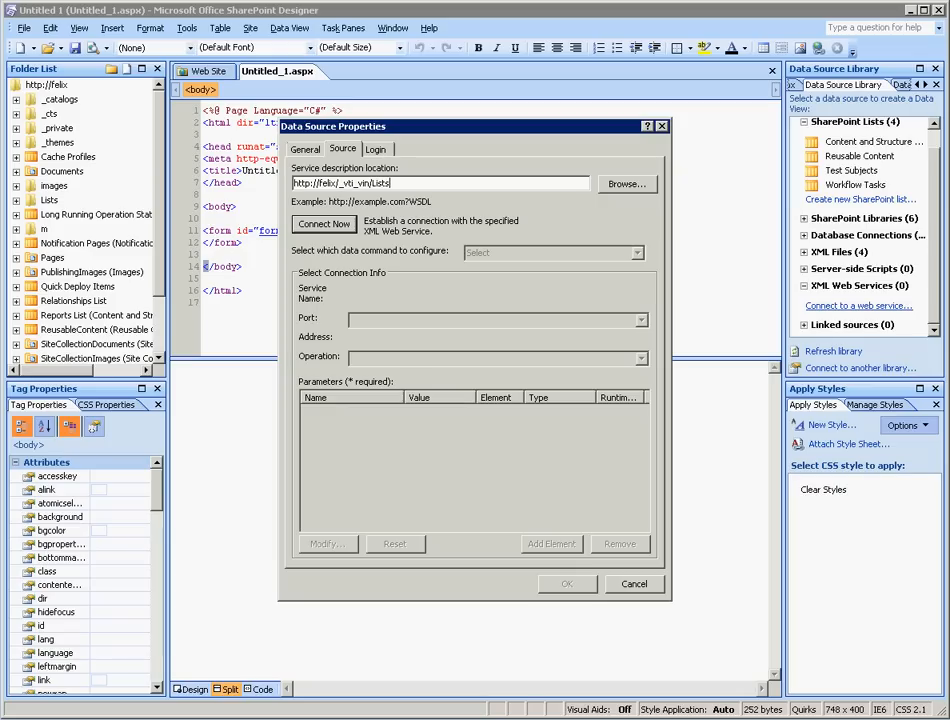
text(.asmx)
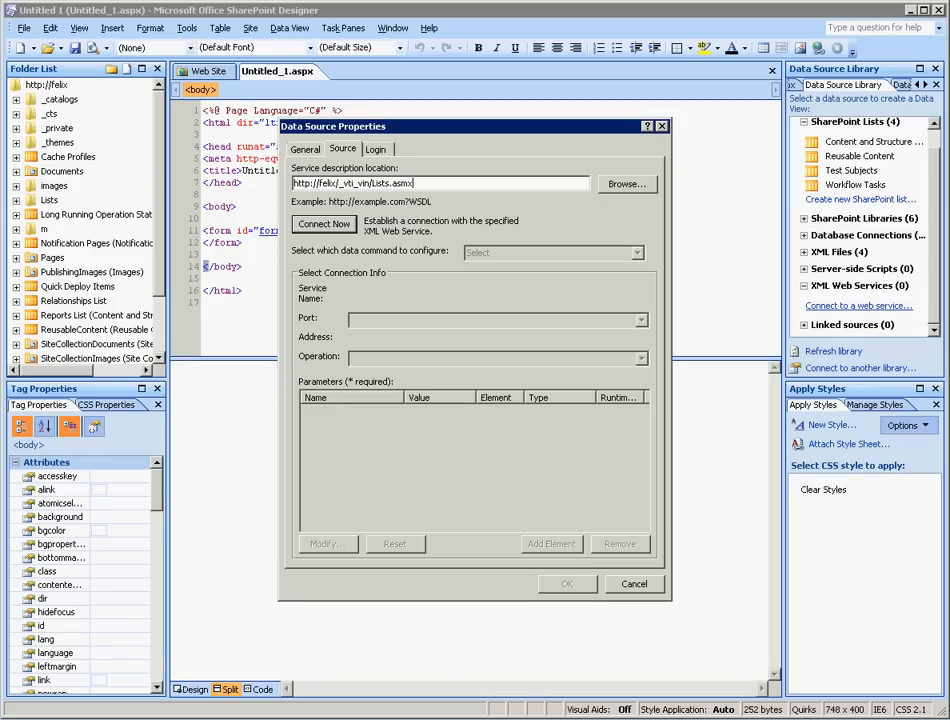
mouse_move(378, 198)
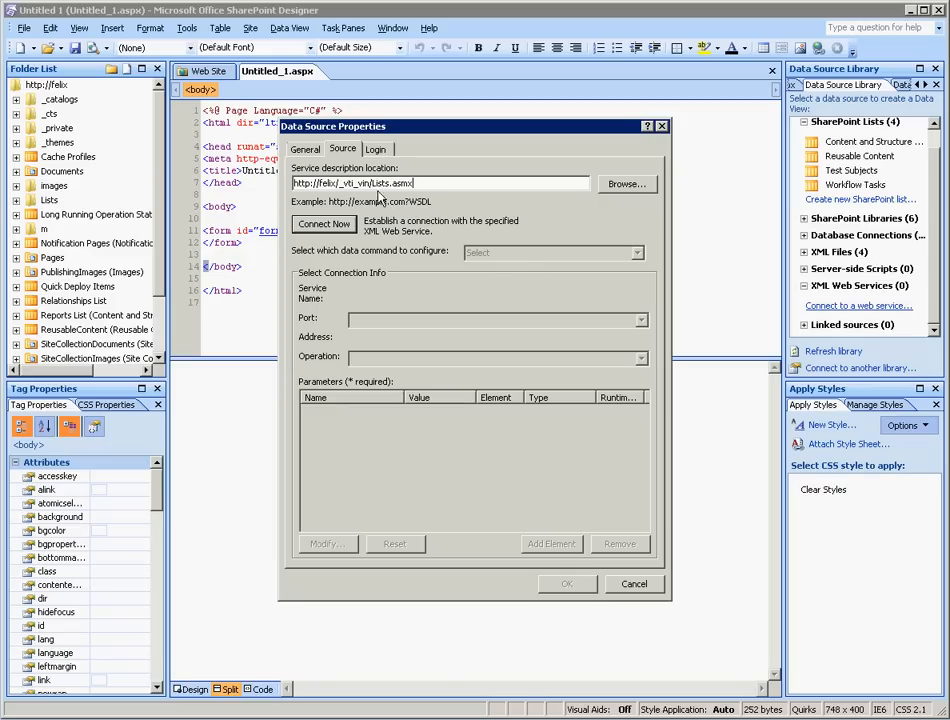
double_click(392, 184)
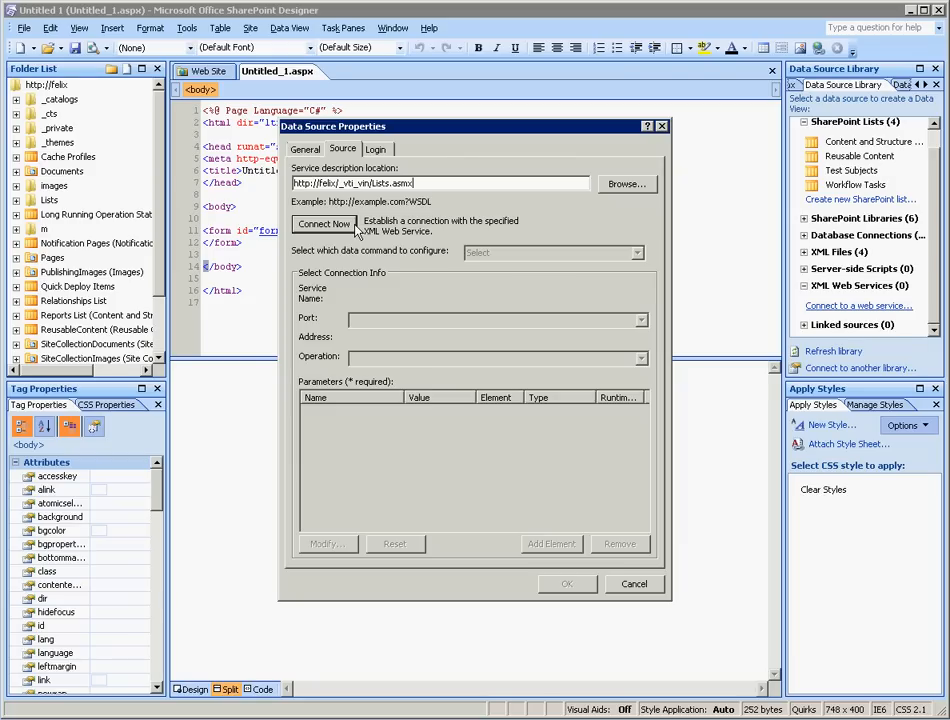
mouse_move(358, 232)
text(b)
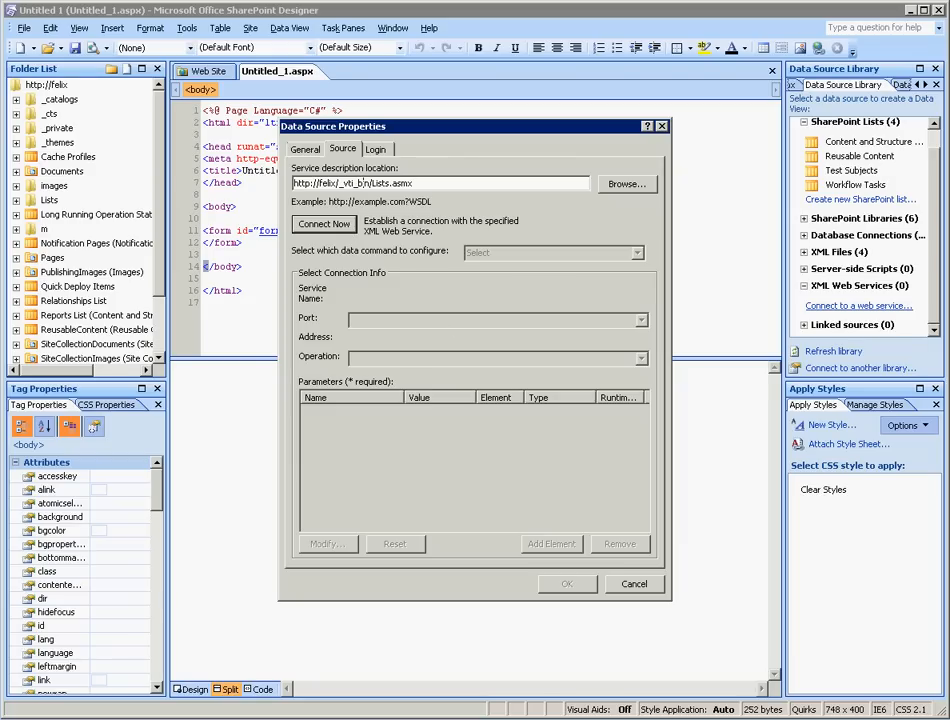
mouse_move(352, 262)
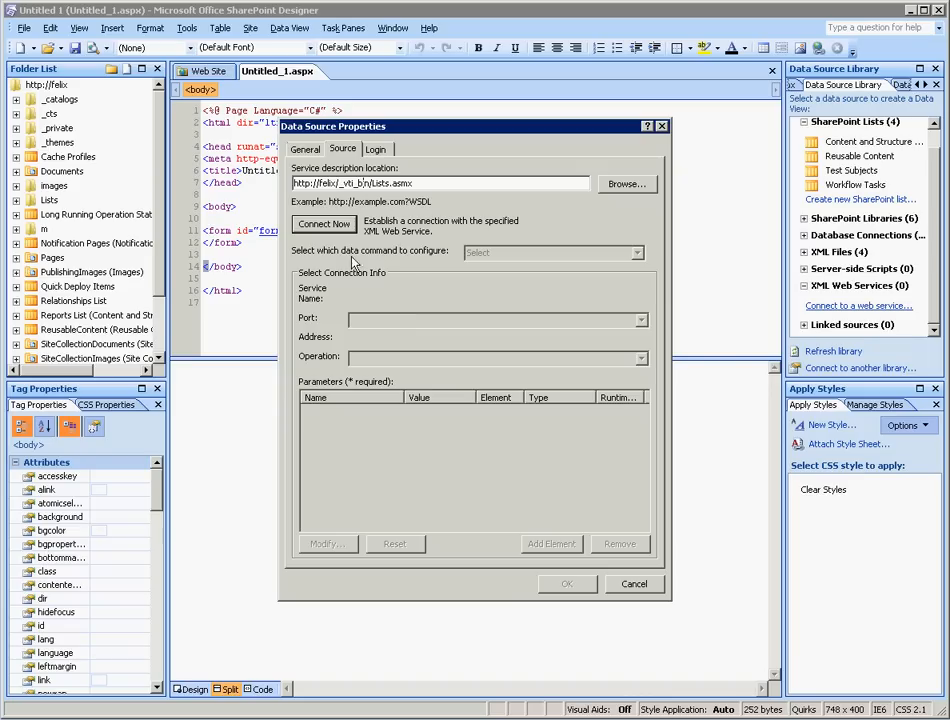
click(324, 224)
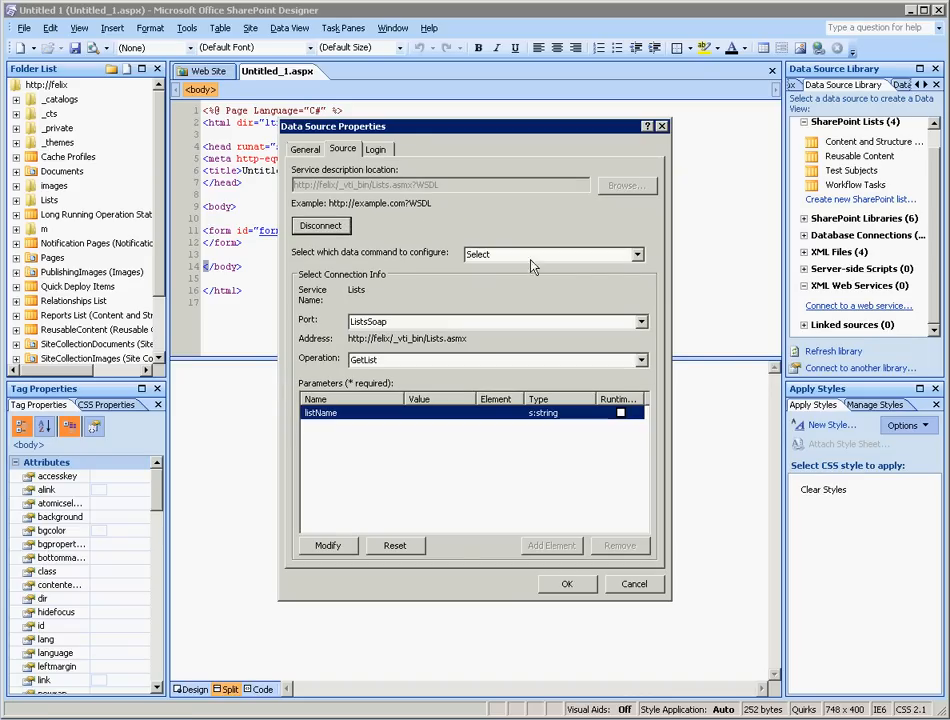
Name the data source 'Test Subjects' on the General settings and move to its Login settings.
click(304, 148)
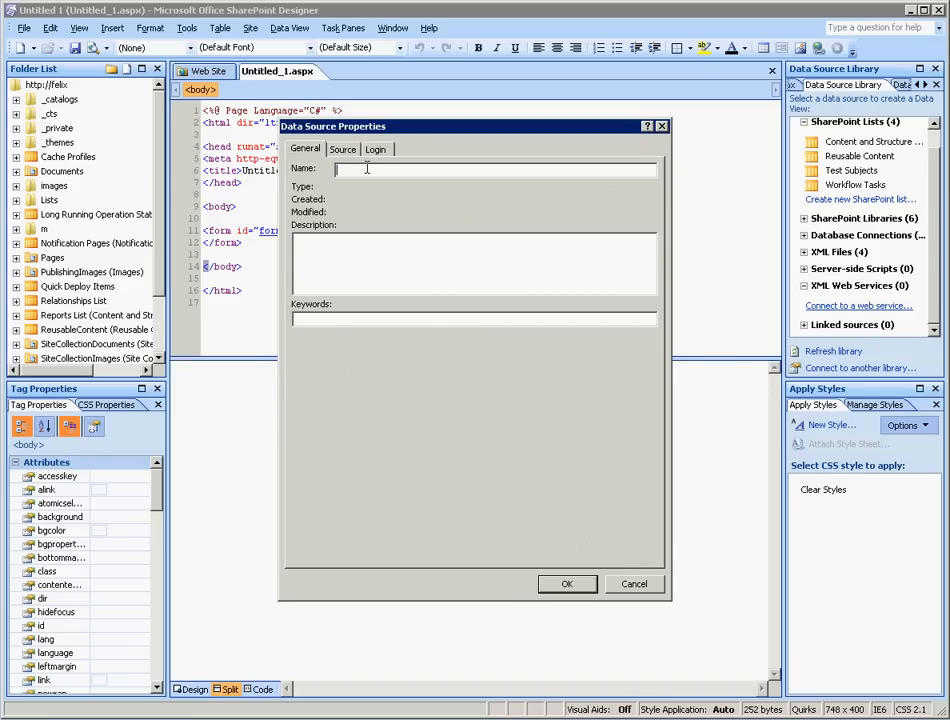
text(Test Sub)
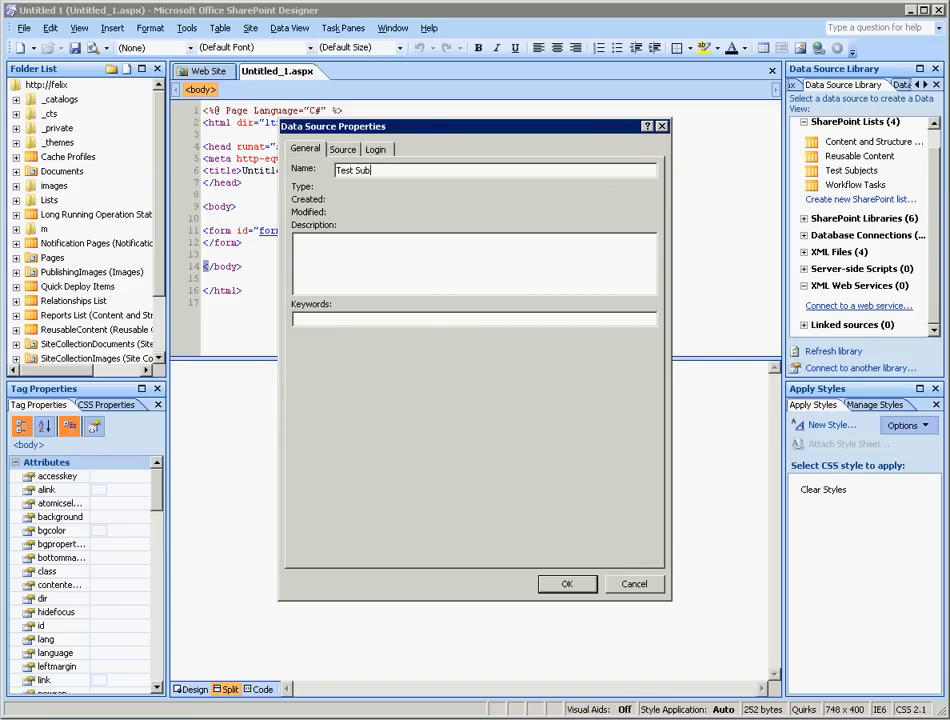
text(jects)
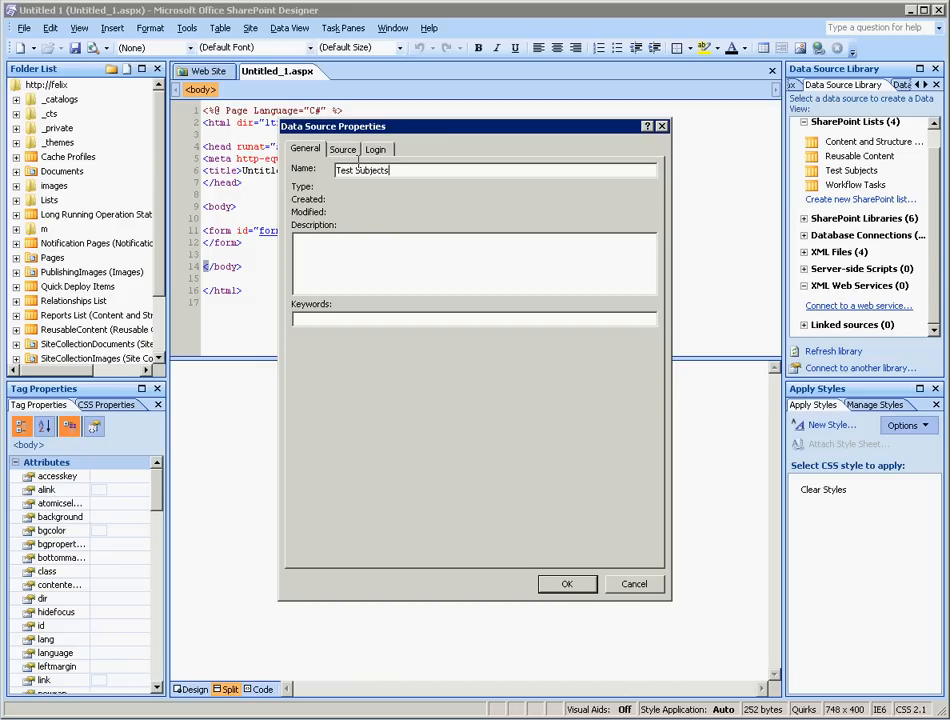
click(376, 148)
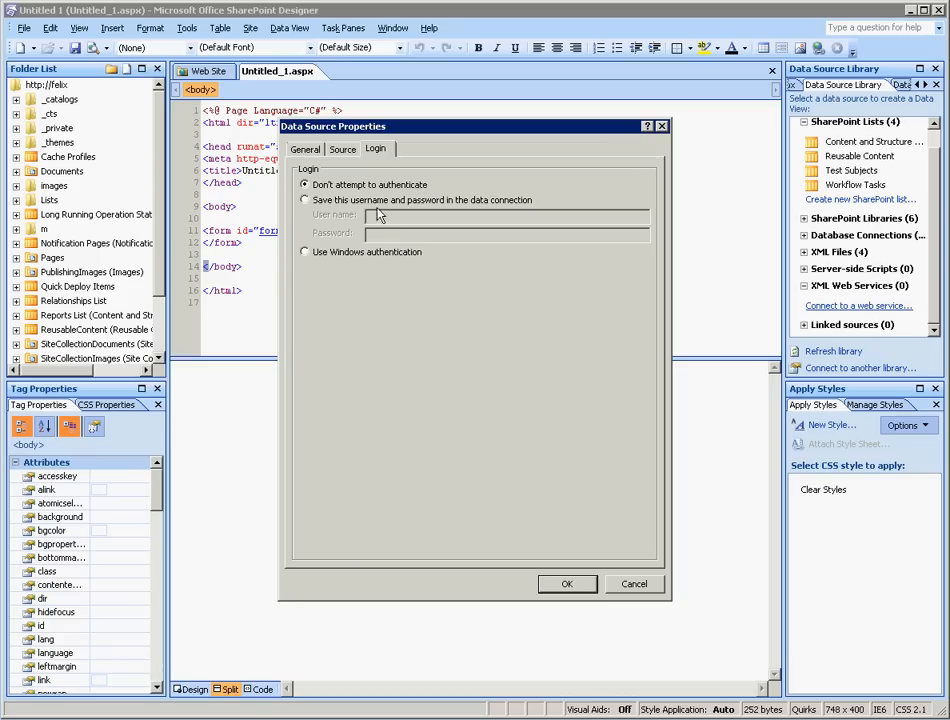
Set the data source to use Windows authentication and return to the Source connection settings.
click(306, 200)
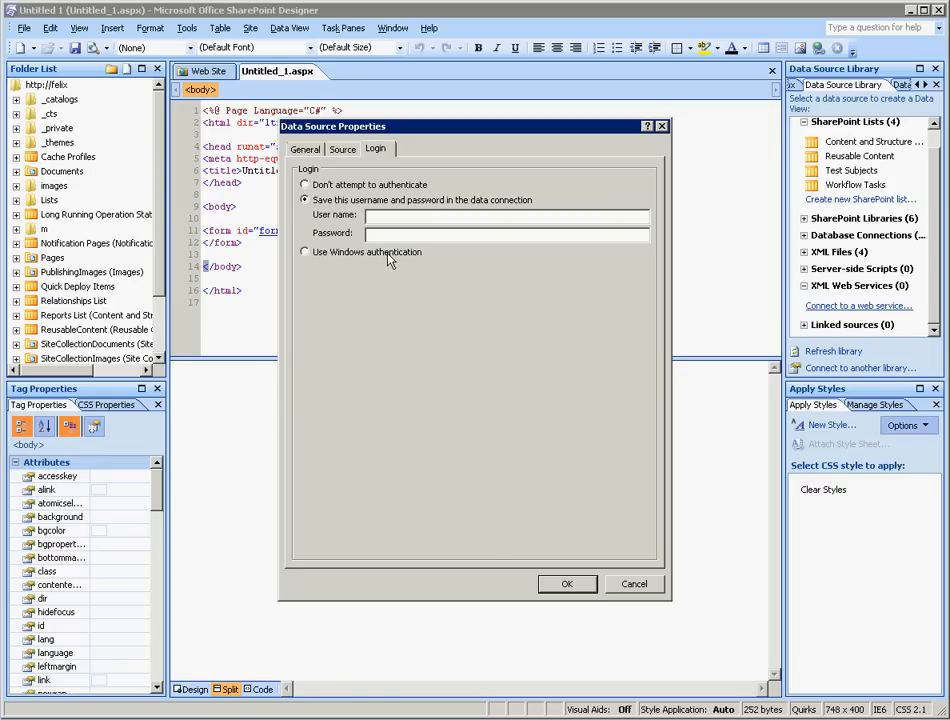
mouse_move(388, 258)
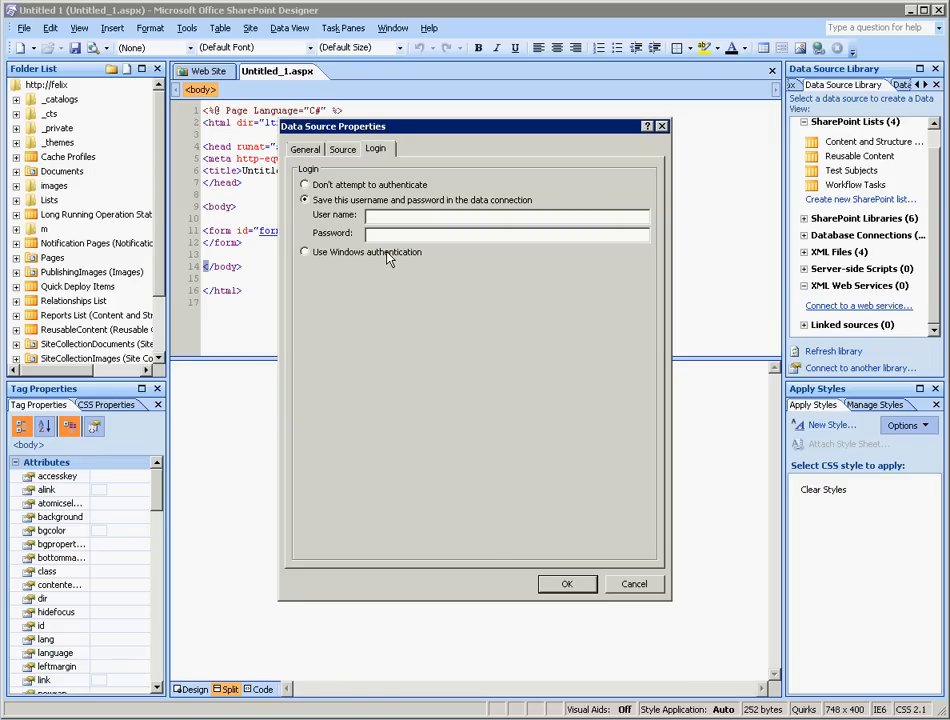
click(304, 252)
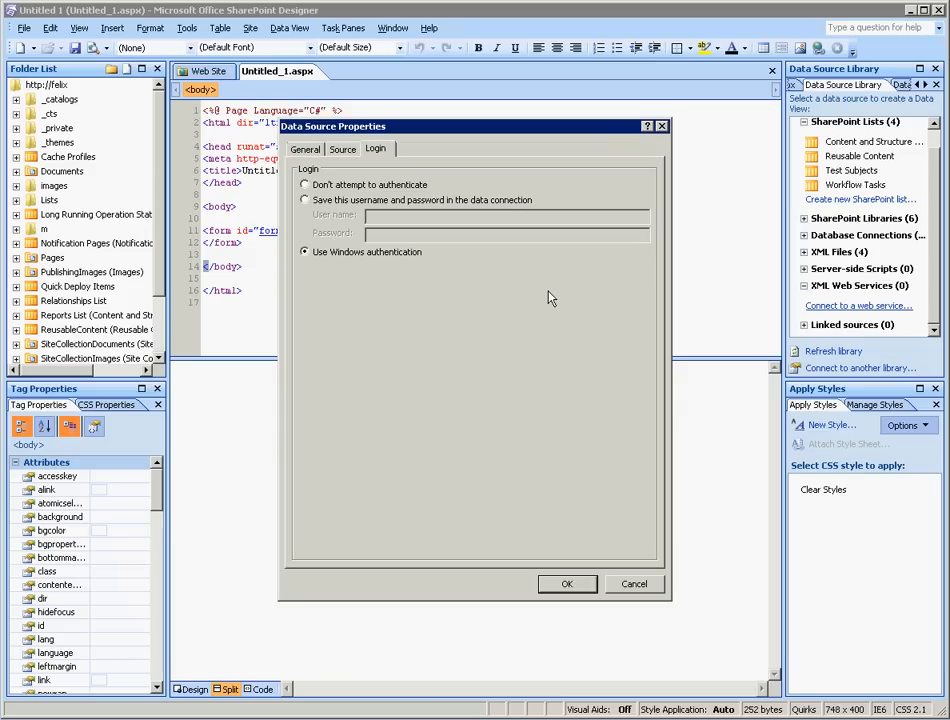
click(342, 148)
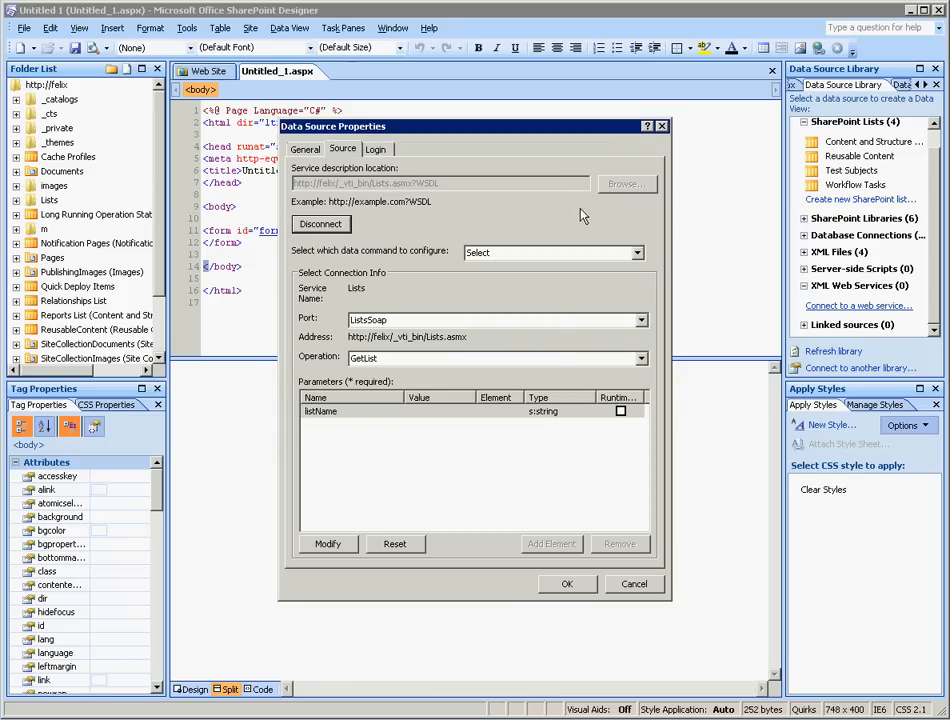
mouse_move(544, 364)
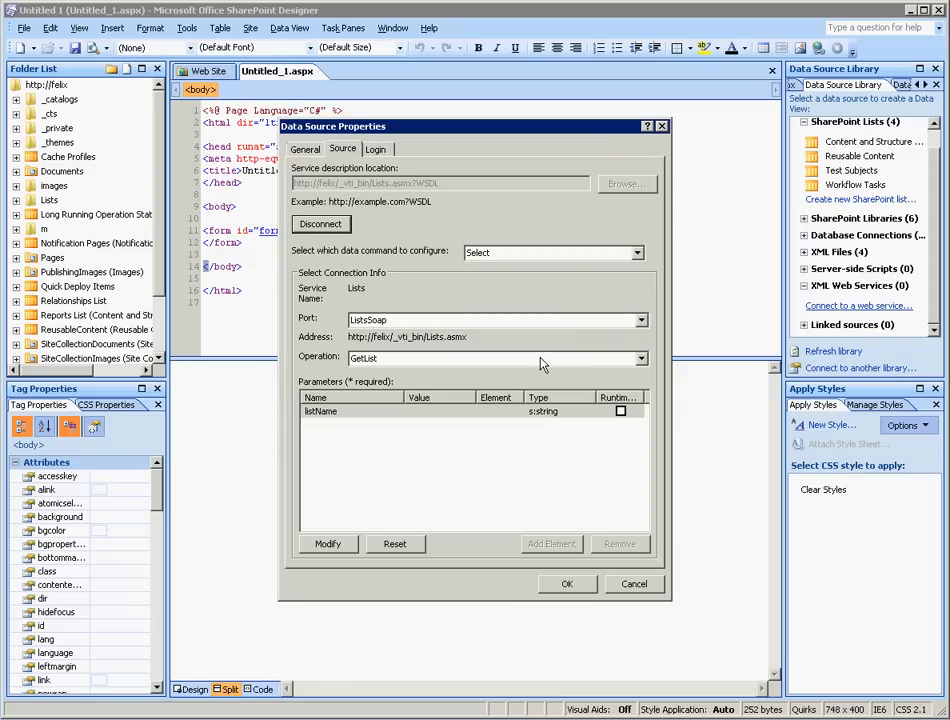
Switch the web service operation from GetList to GetListItems with its seven parameters.
click(640, 358)
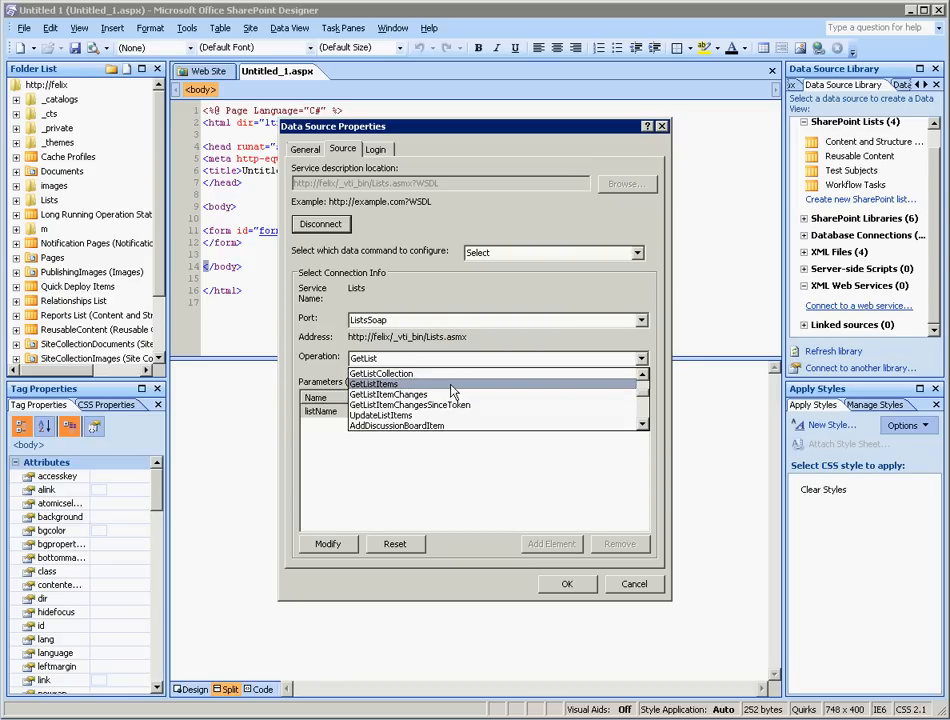
click(376, 384)
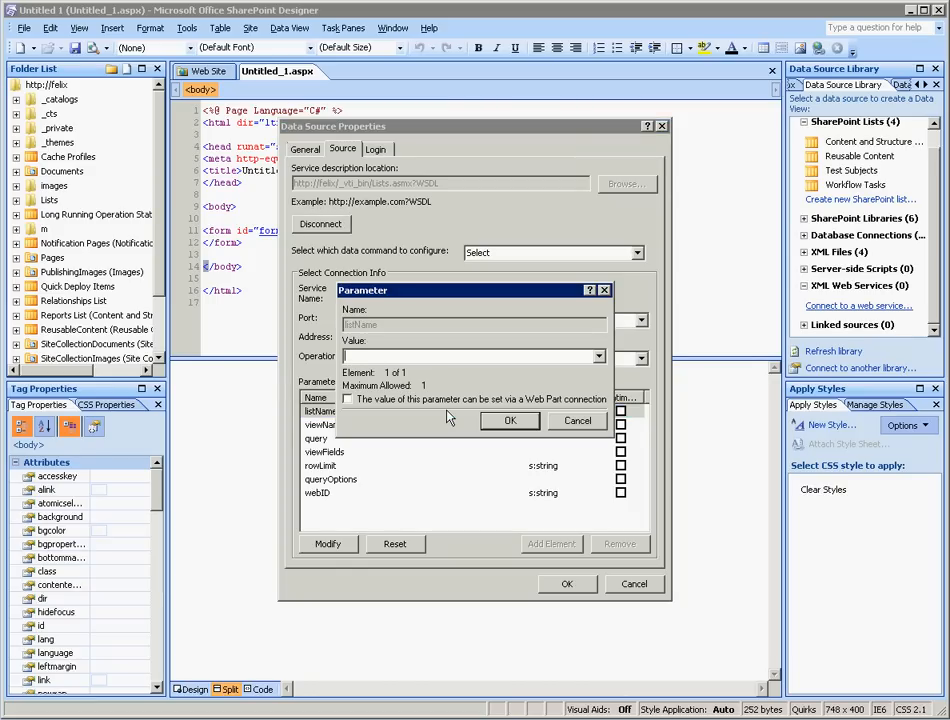
Set the listName parameter to 'Test Subjects' and save the data source under XML Web Services.
text(Test Su)
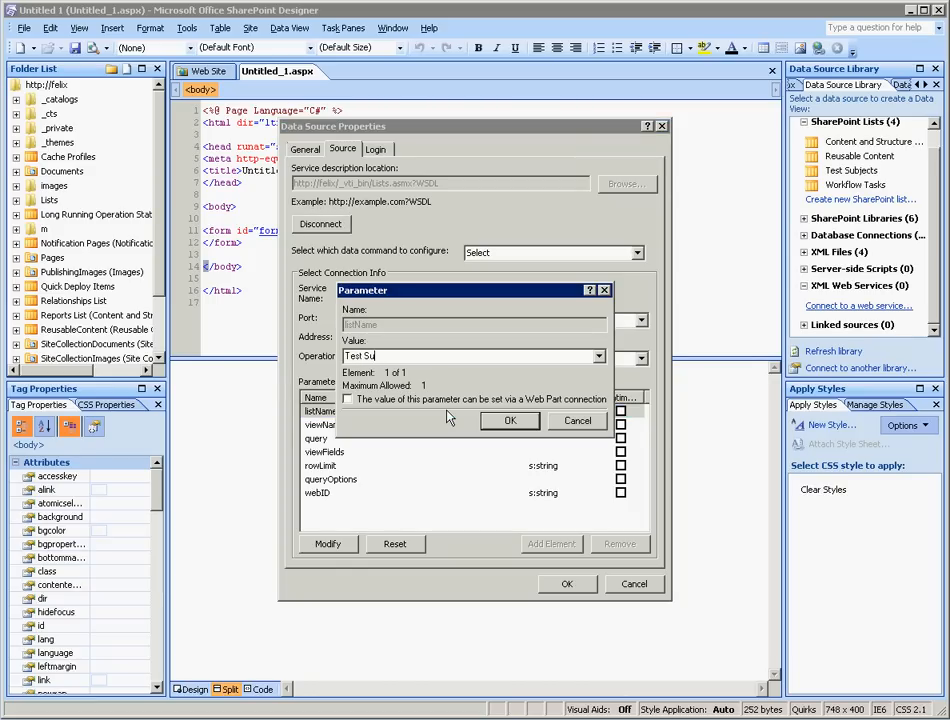
text(Test Subjects)
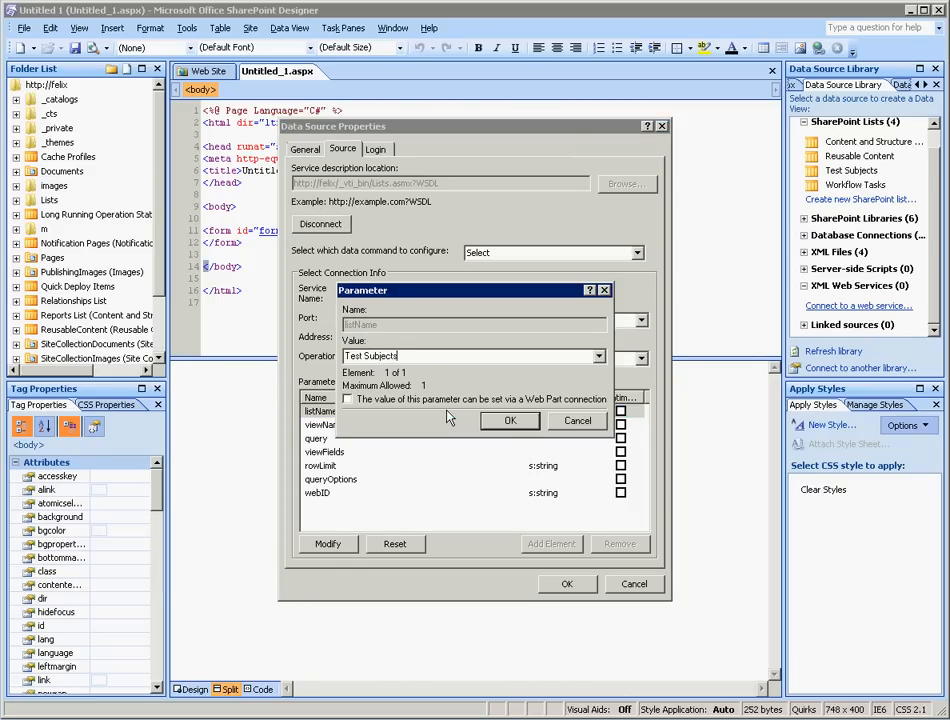
click(510, 420)
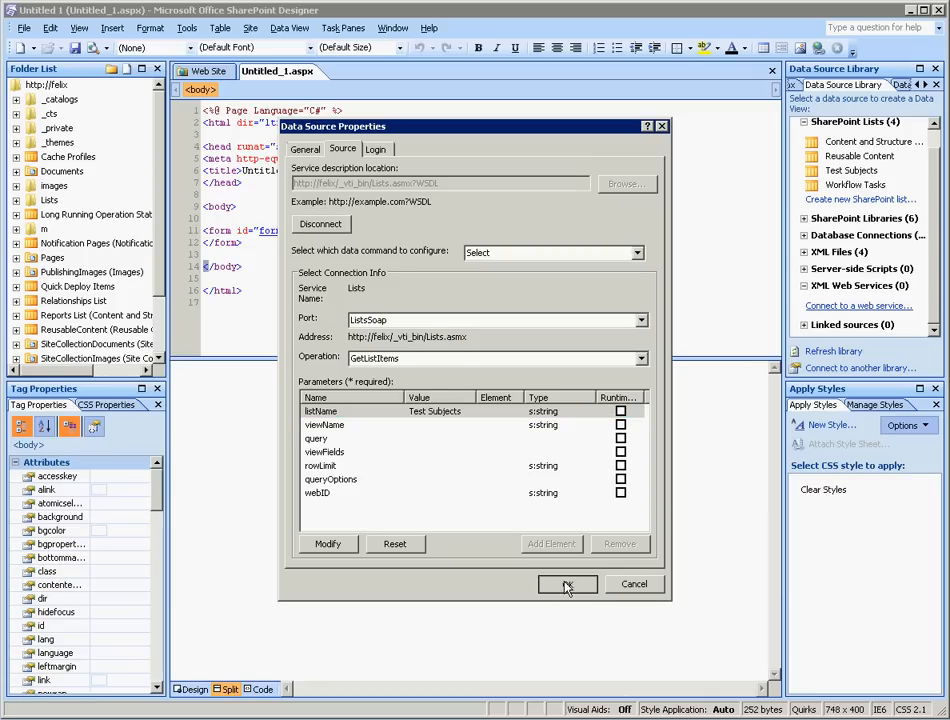
click(568, 584)
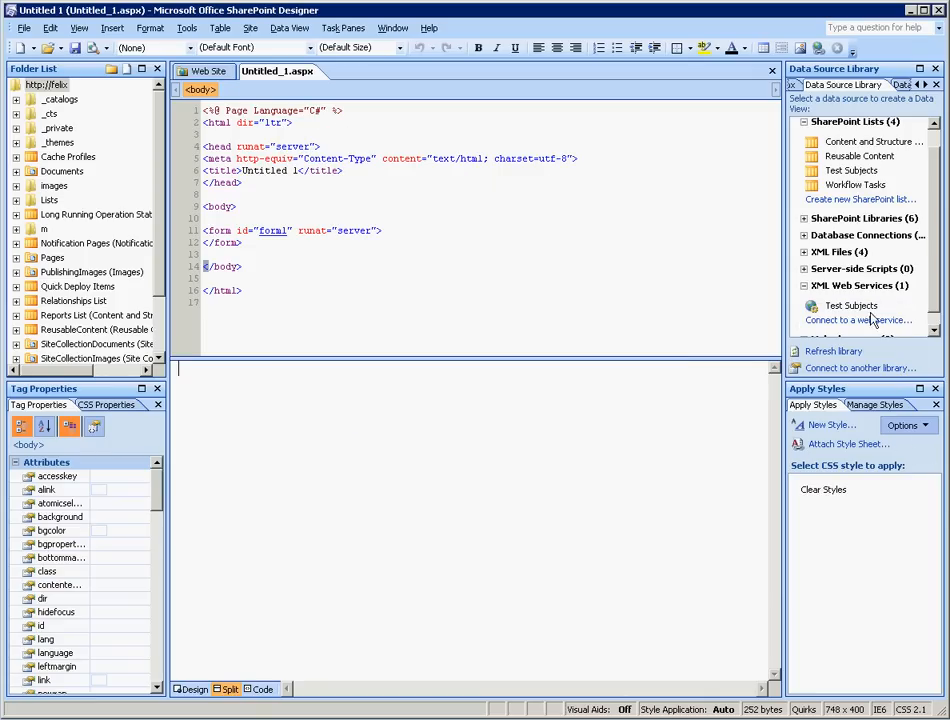
Show the Test Subjects source data, listing fields such as ows_LinkTitle, ows_Species and ows_Author.
click(920, 306)
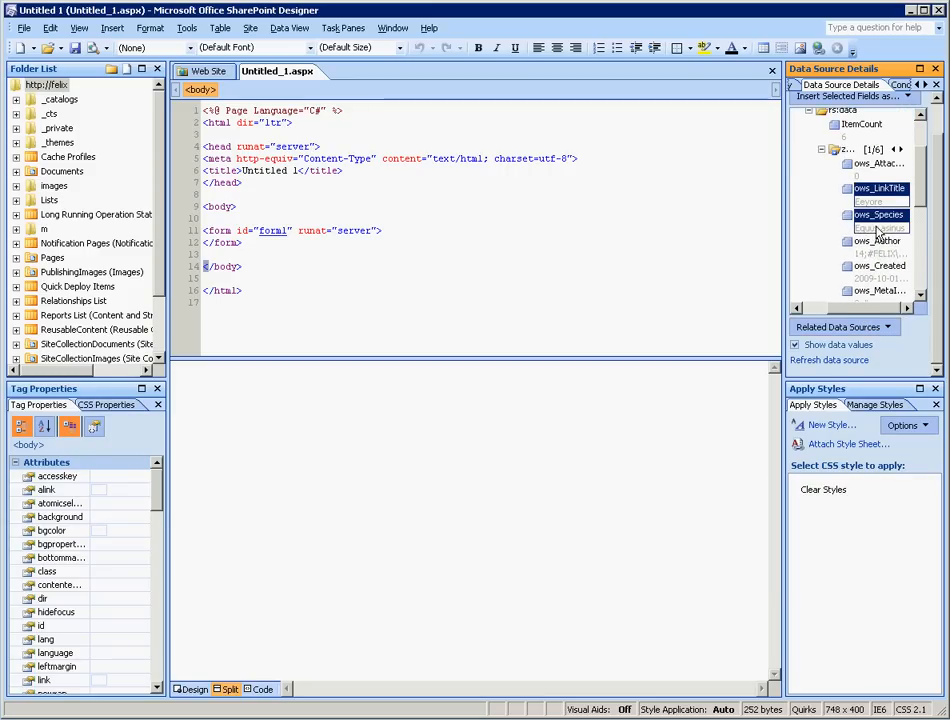
scroll(down, 3)
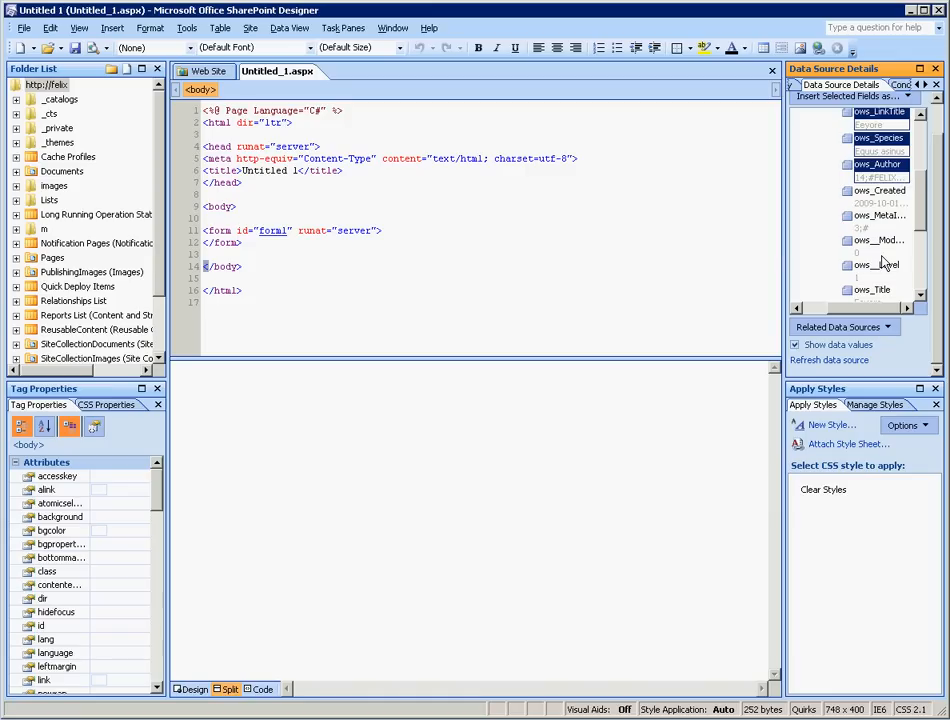